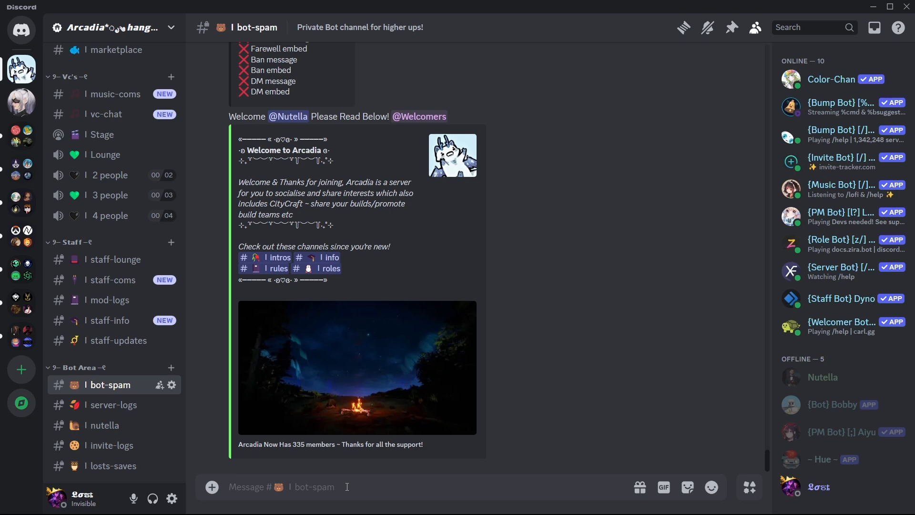
Step: Type /autoro in the bot-spam message box to list matching autorole commands
text(/a)
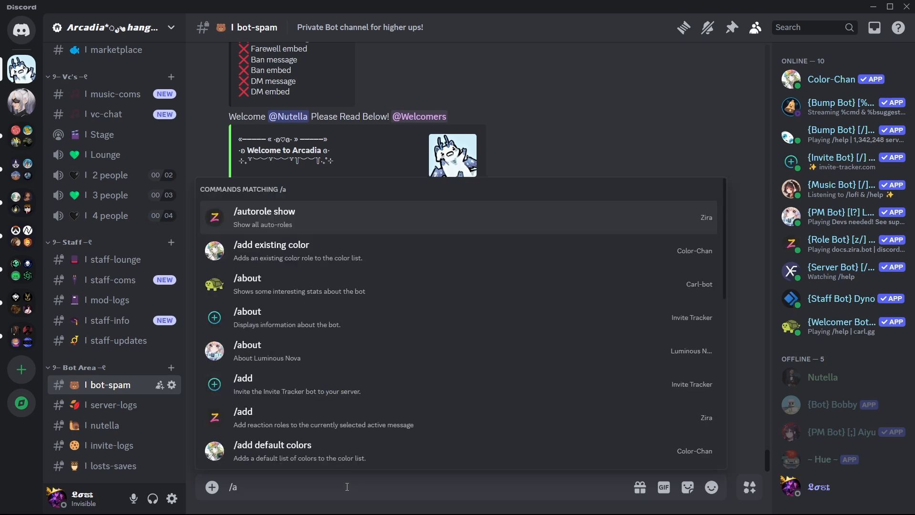
text(uto)
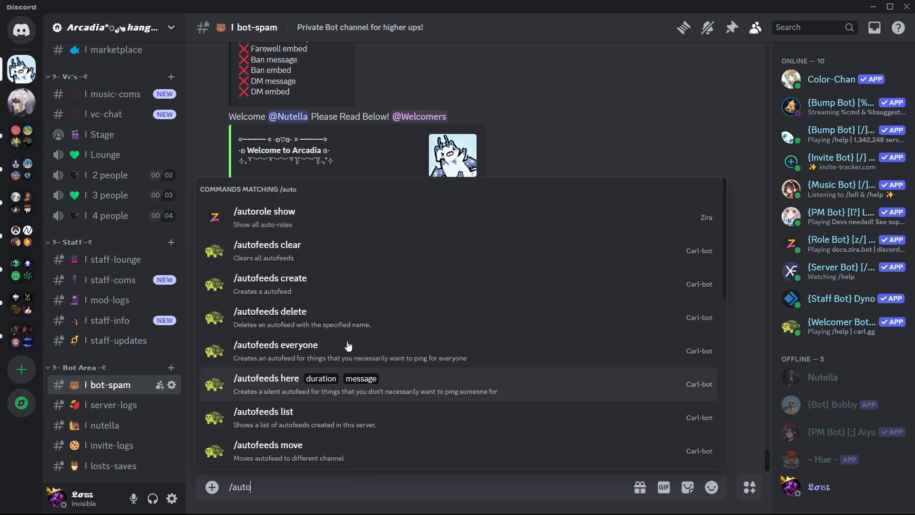
text(role)
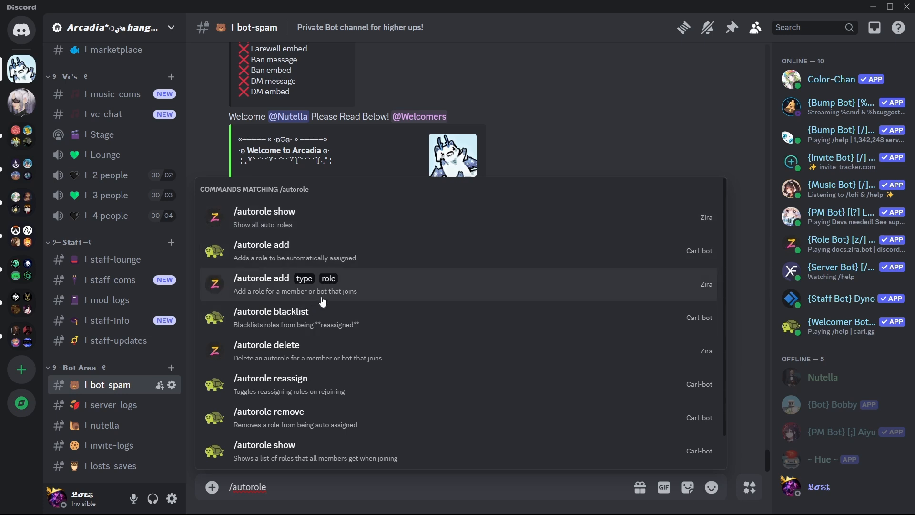
mouse_move(283, 287)
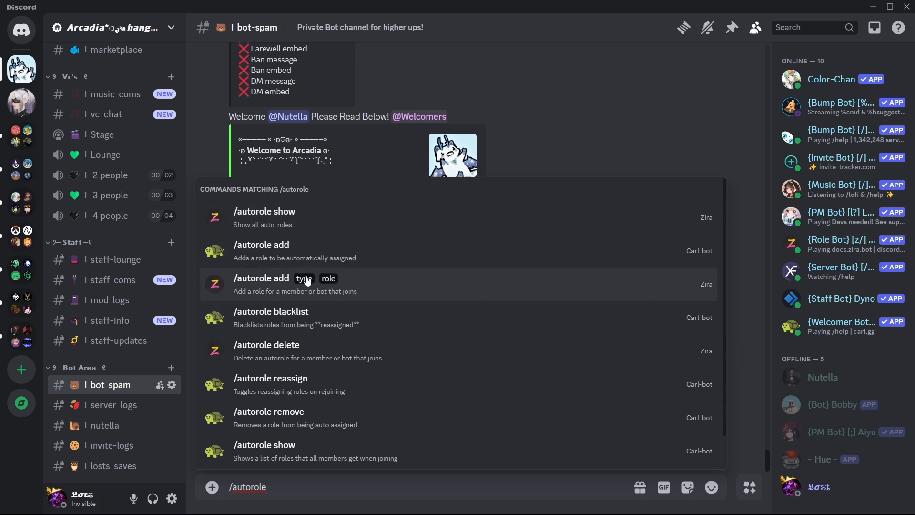
mouse_move(324, 281)
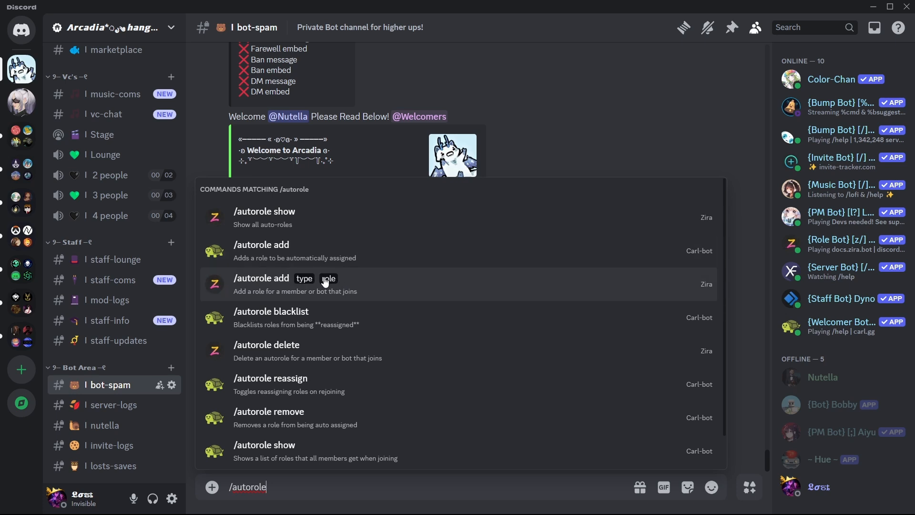
click(261, 284)
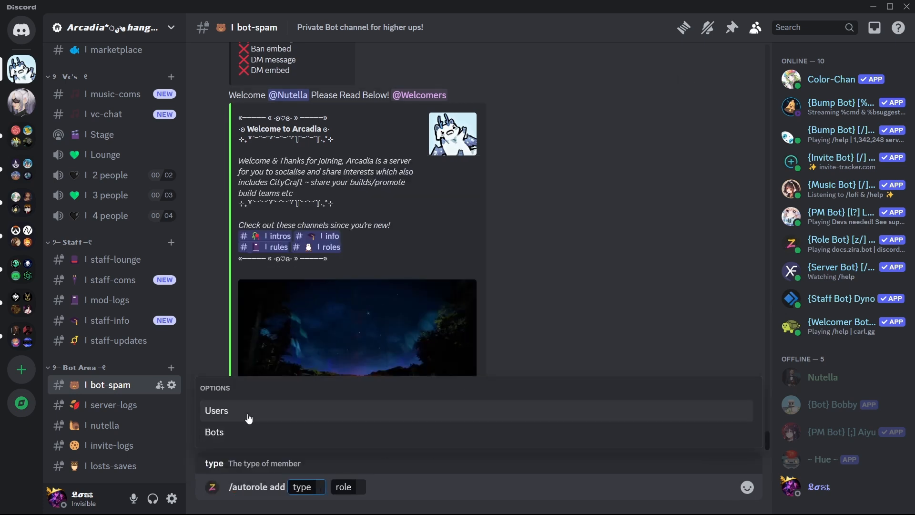
mouse_move(234, 421)
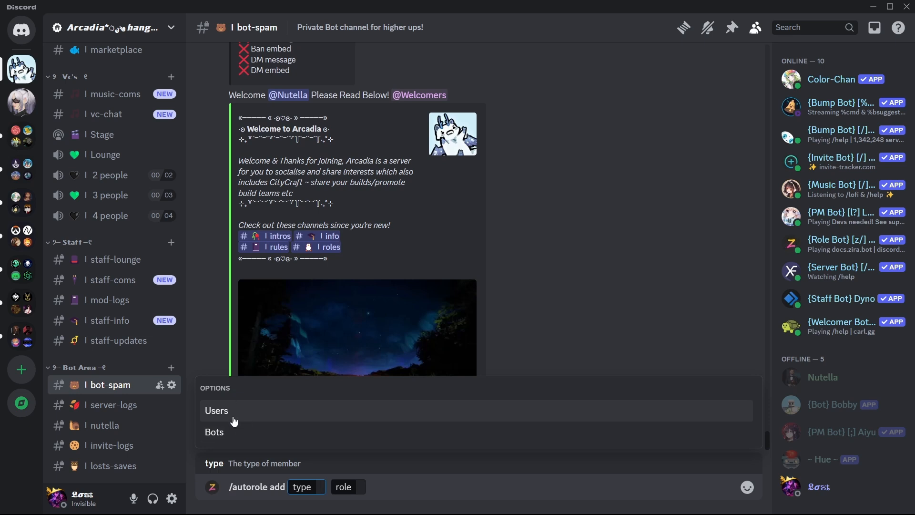
click(216, 411)
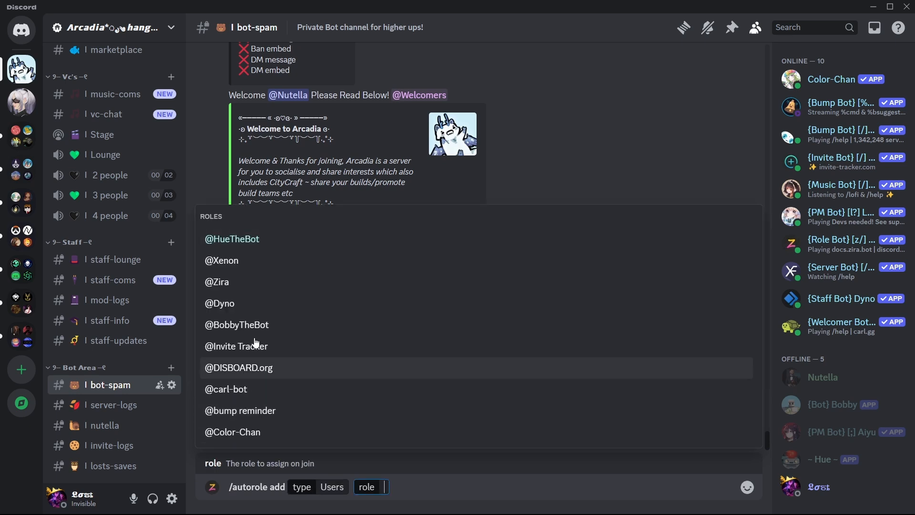
text(mem)
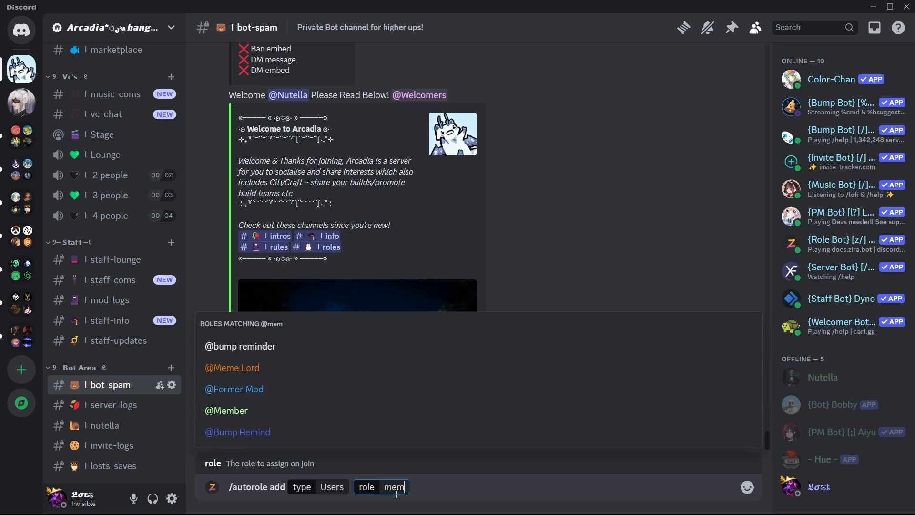
click(225, 411)
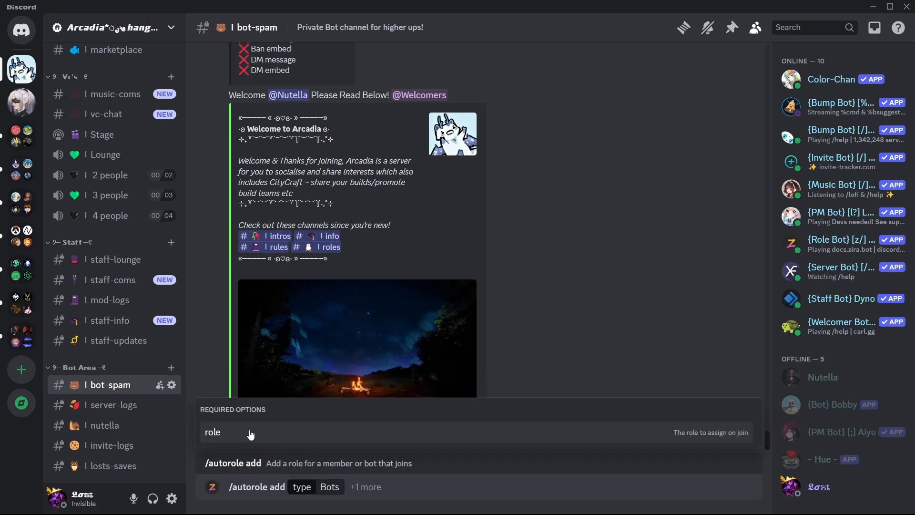
Step: Search for the Bot role to assign to joining bots
click(212, 432)
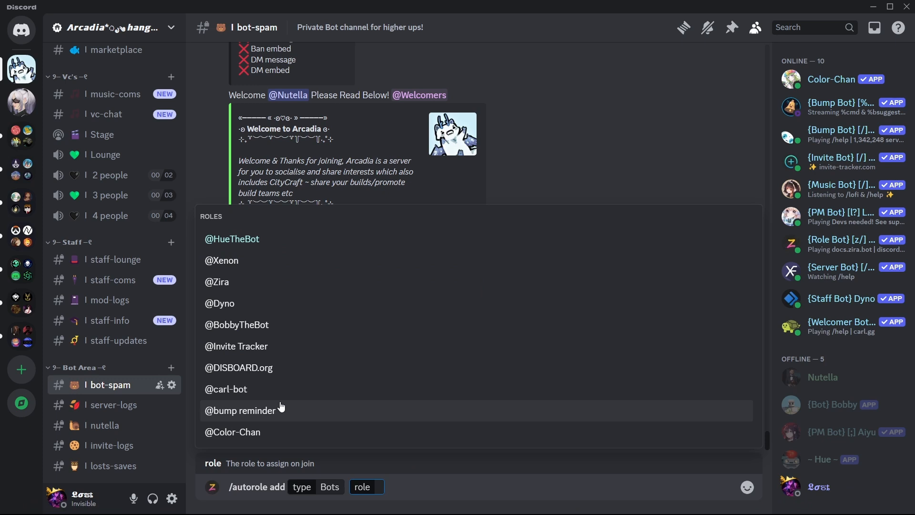
text(bot)
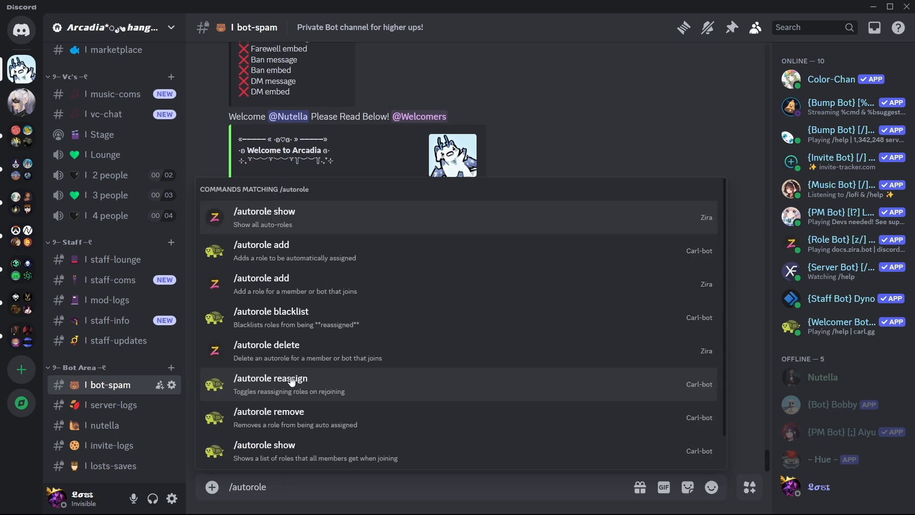
Step: Run Zira's /autorole show to list the configured Member and Bot roles
scroll(down, 3)
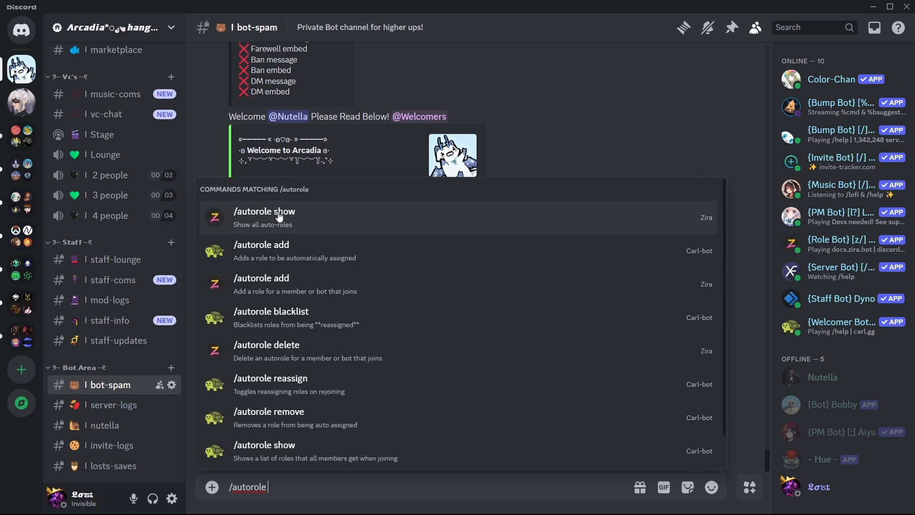
click(264, 217)
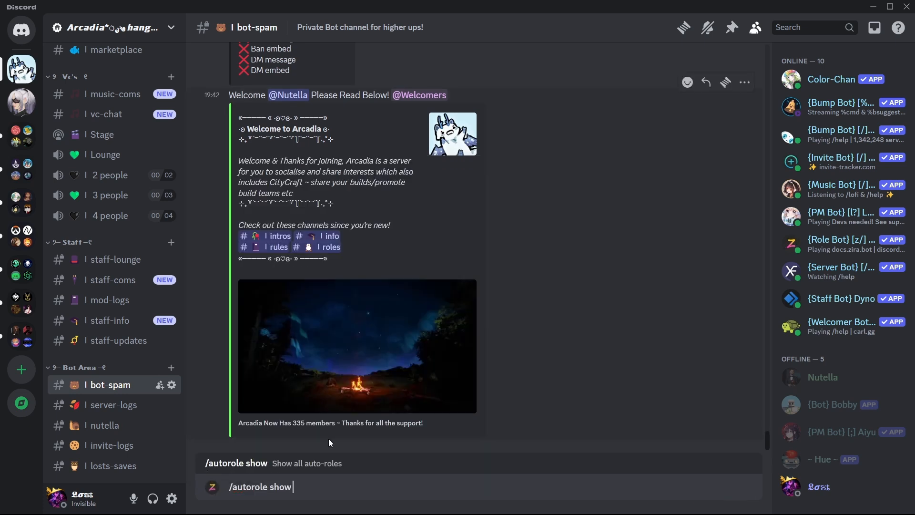
key(Enter)
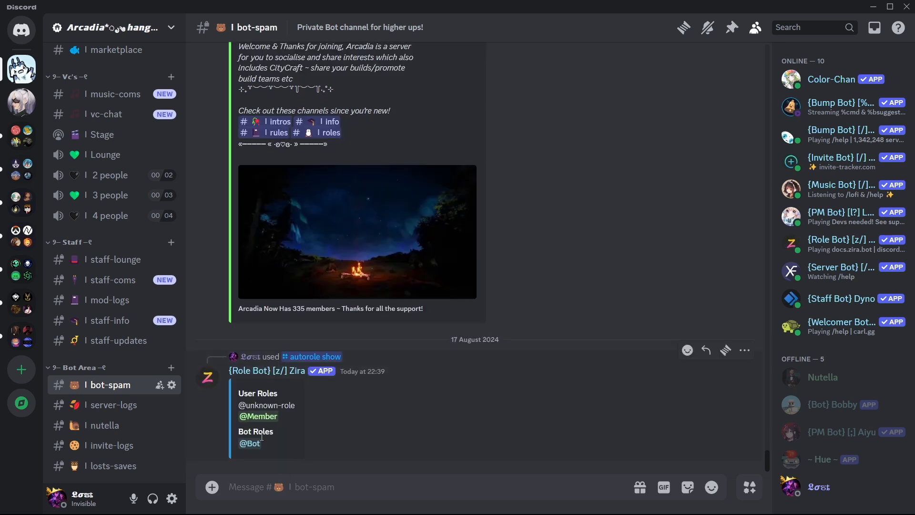